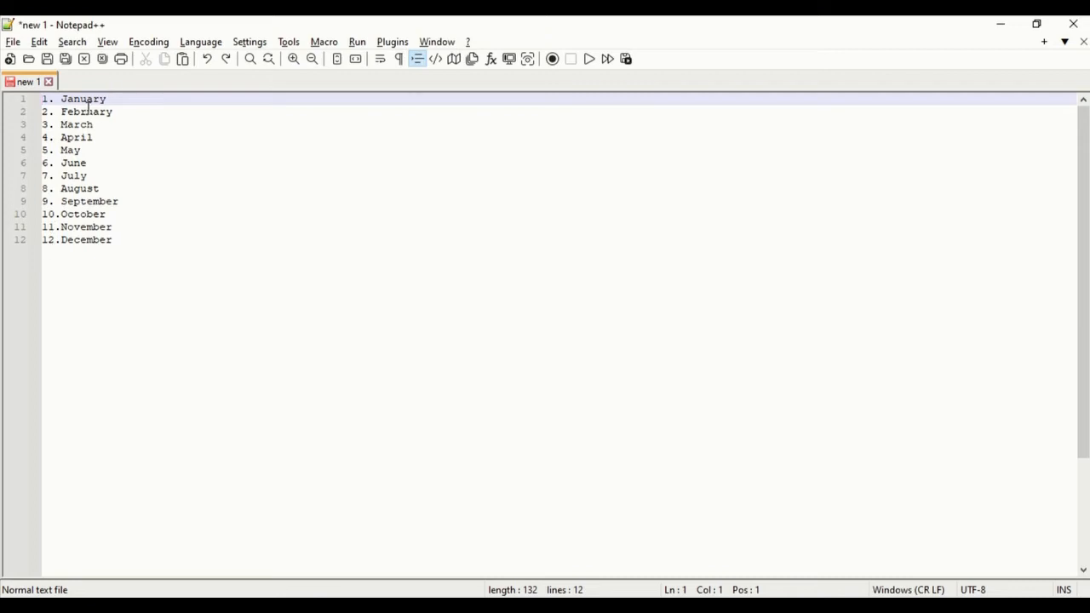
pyautogui.moveTo(348, 95)
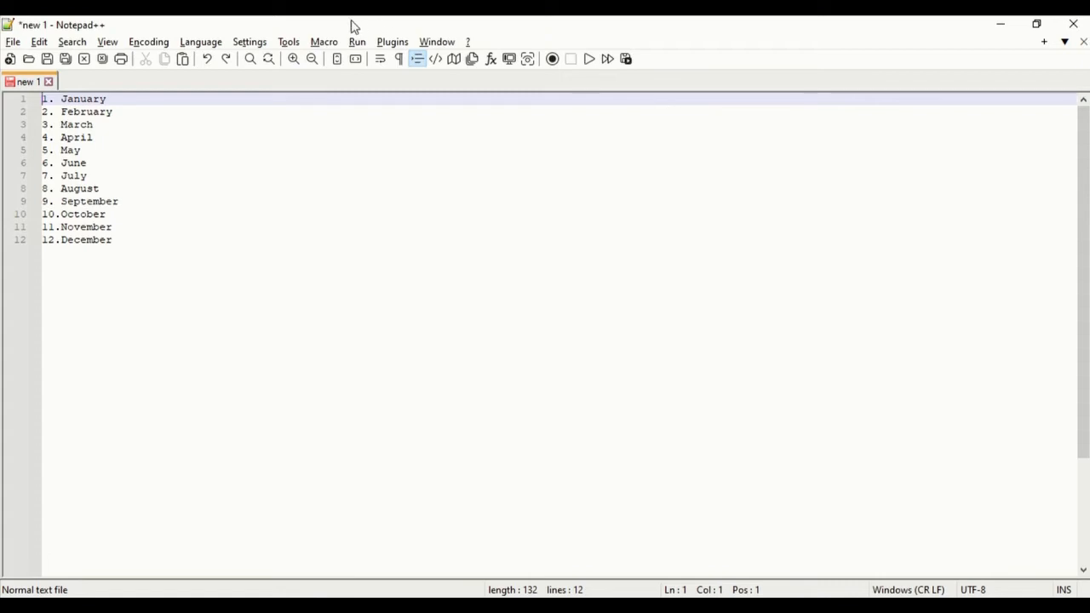
# Step: Record a macro turning line one into 'January', joined onto the February line
pyautogui.click(324, 41)
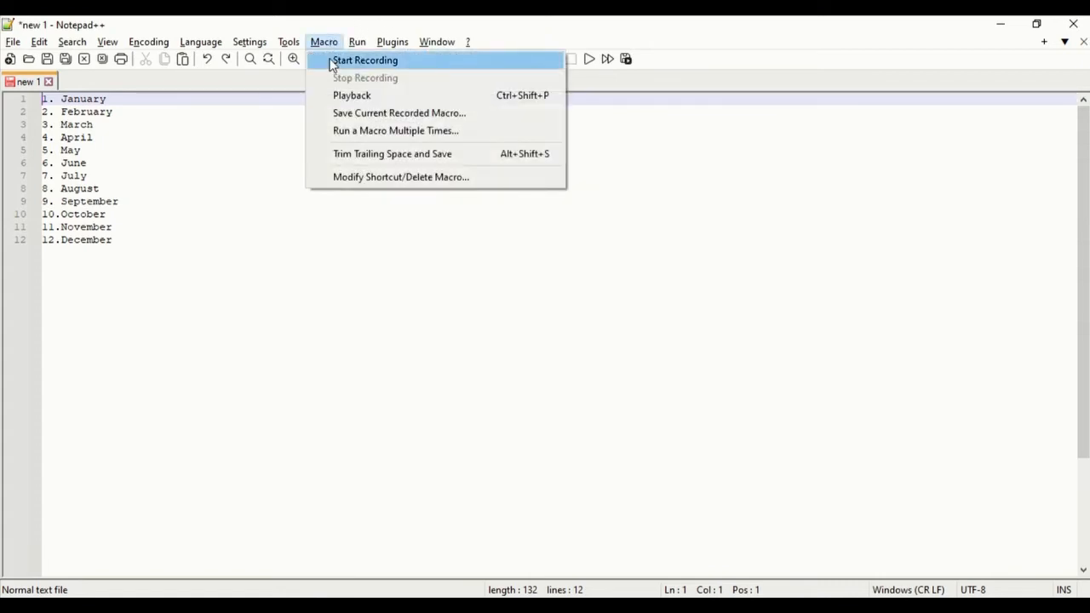
pyautogui.click(364, 60)
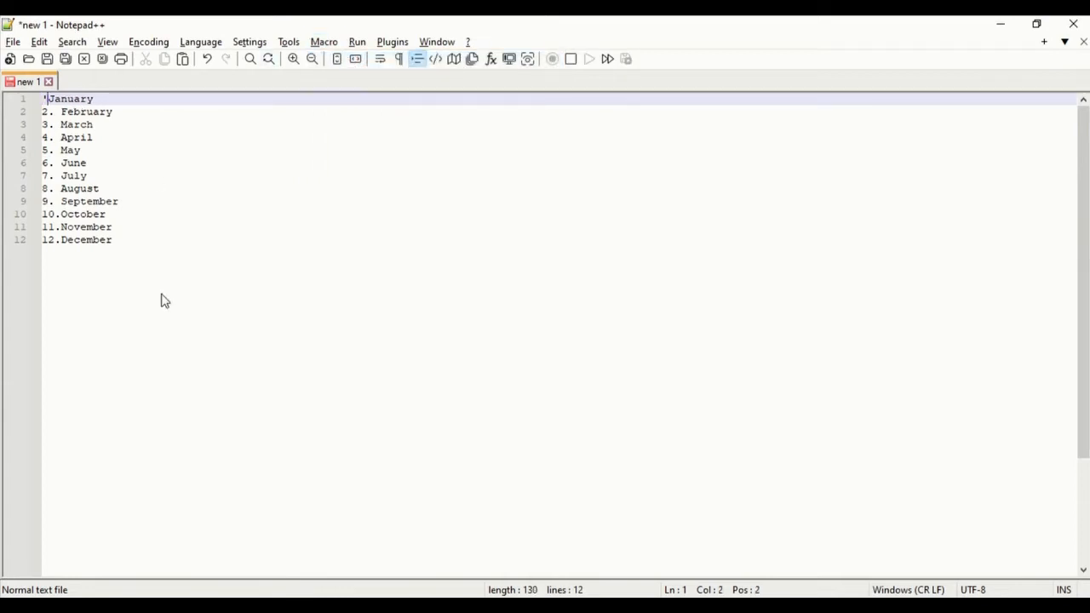
pyautogui.write("'")
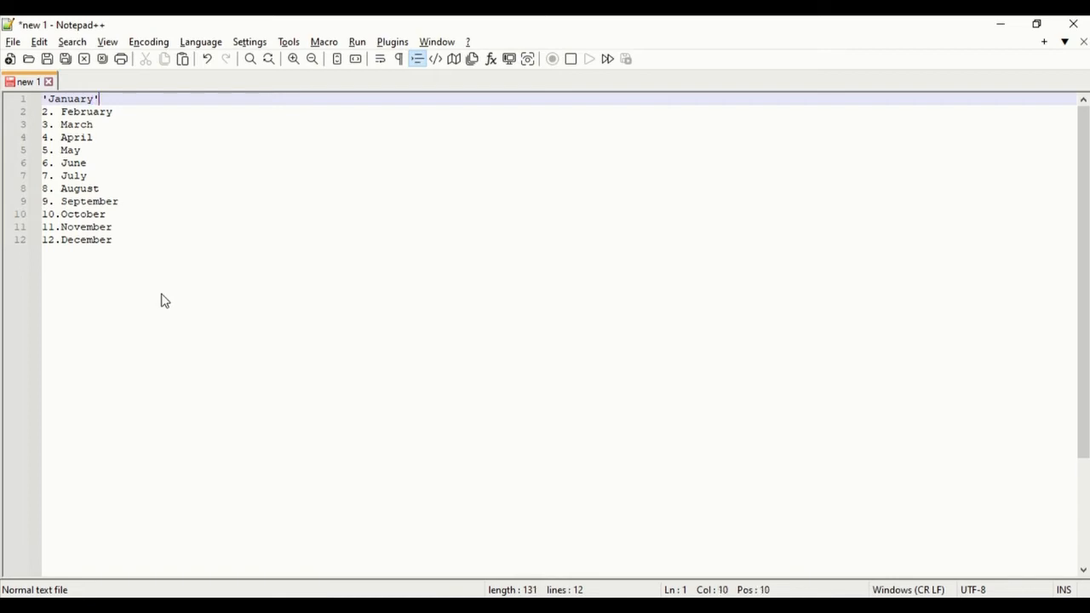
pyautogui.write(',2. February')
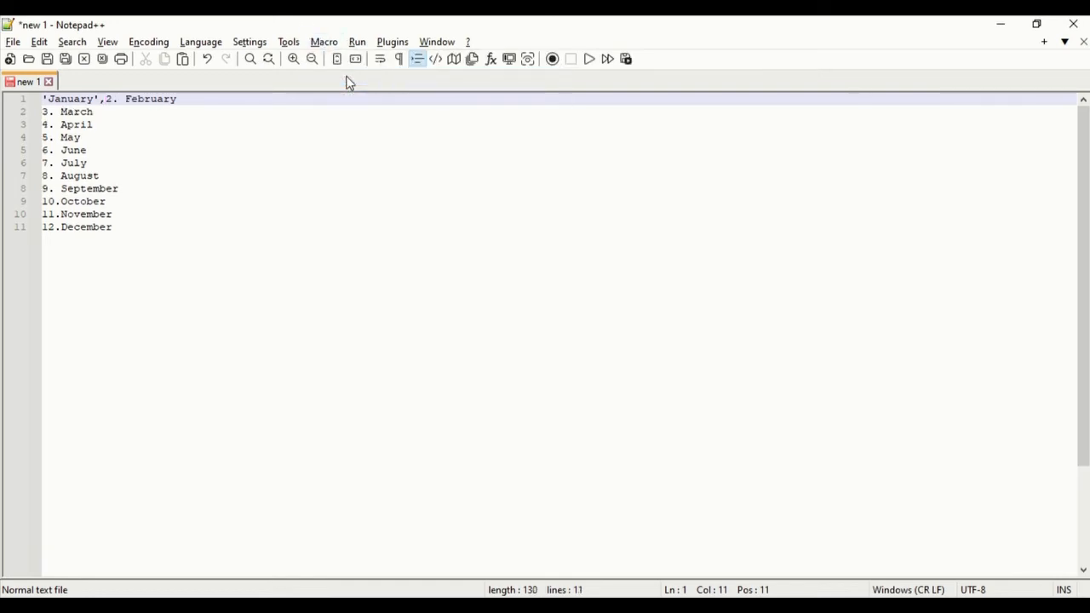
# Step: Run the macro until end of file so all twelve months form one quoted, comma-separated line
pyautogui.click(323, 41)
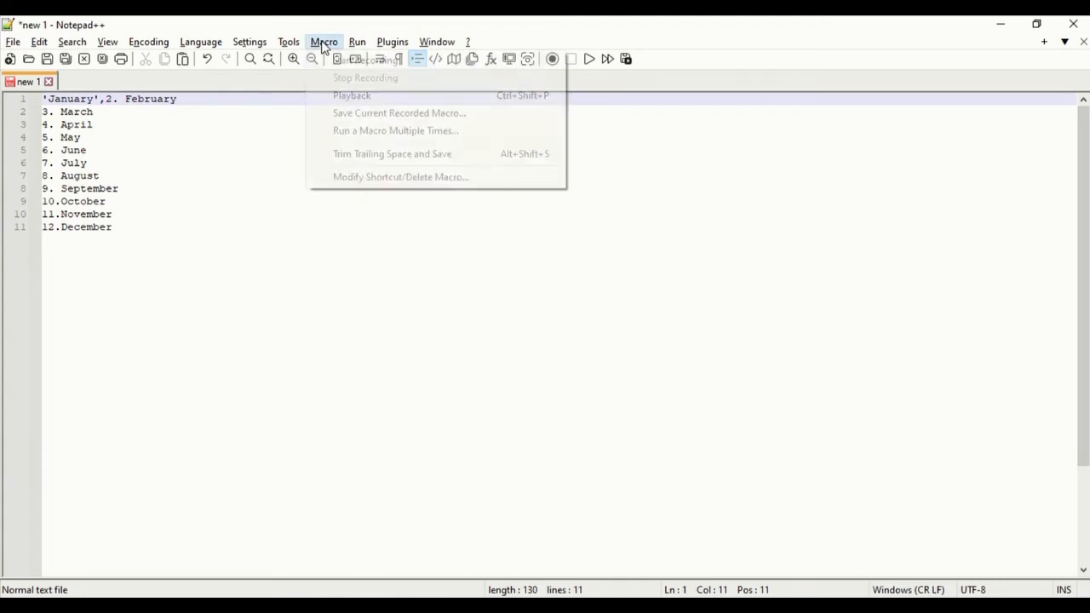
pyautogui.click(395, 130)
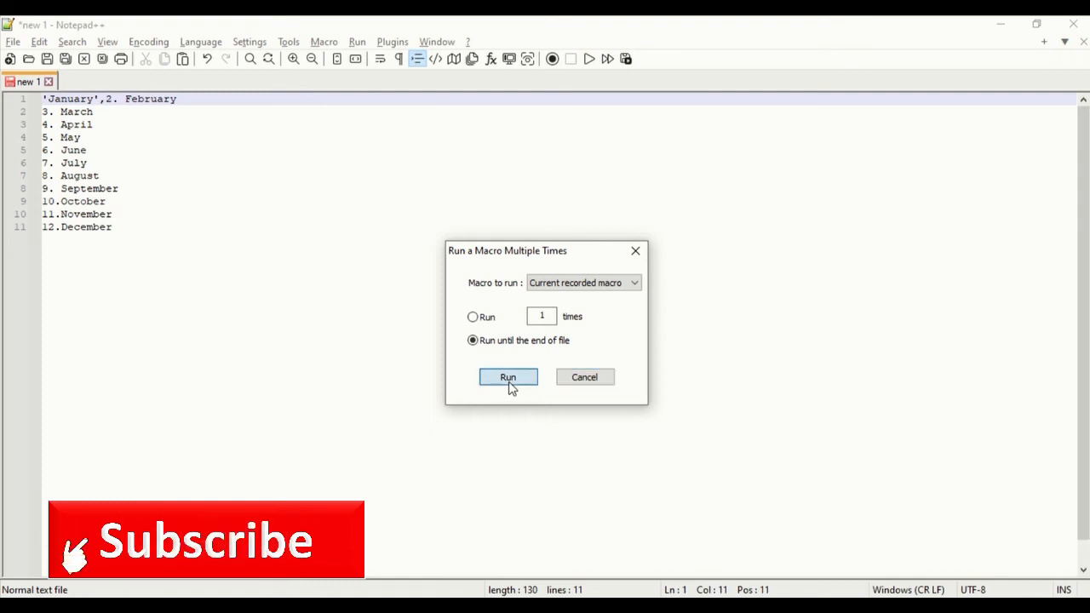
pyautogui.click(507, 378)
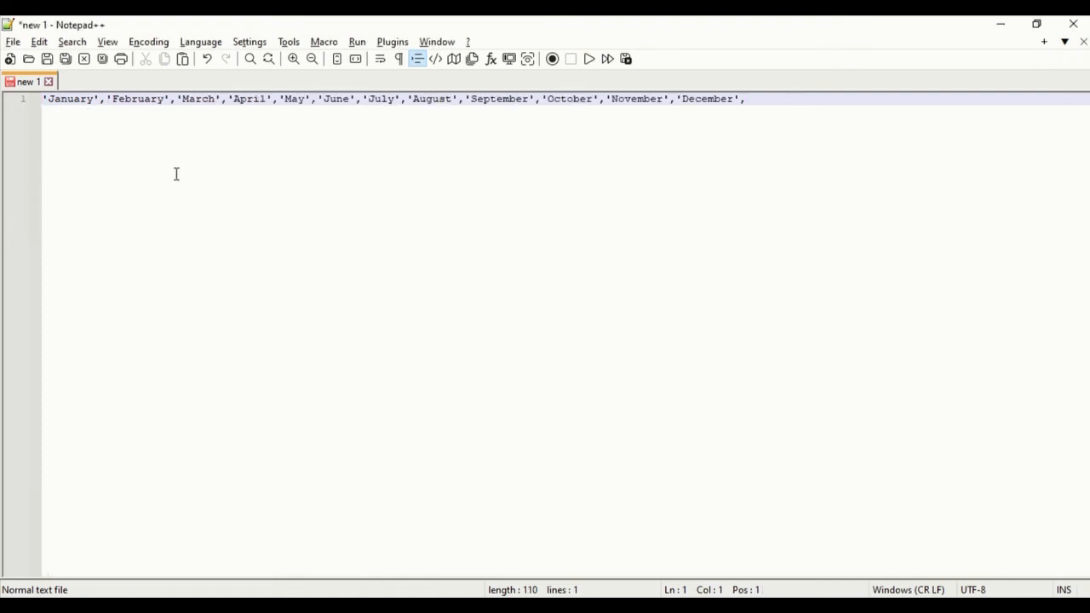
pyautogui.moveTo(426, 119)
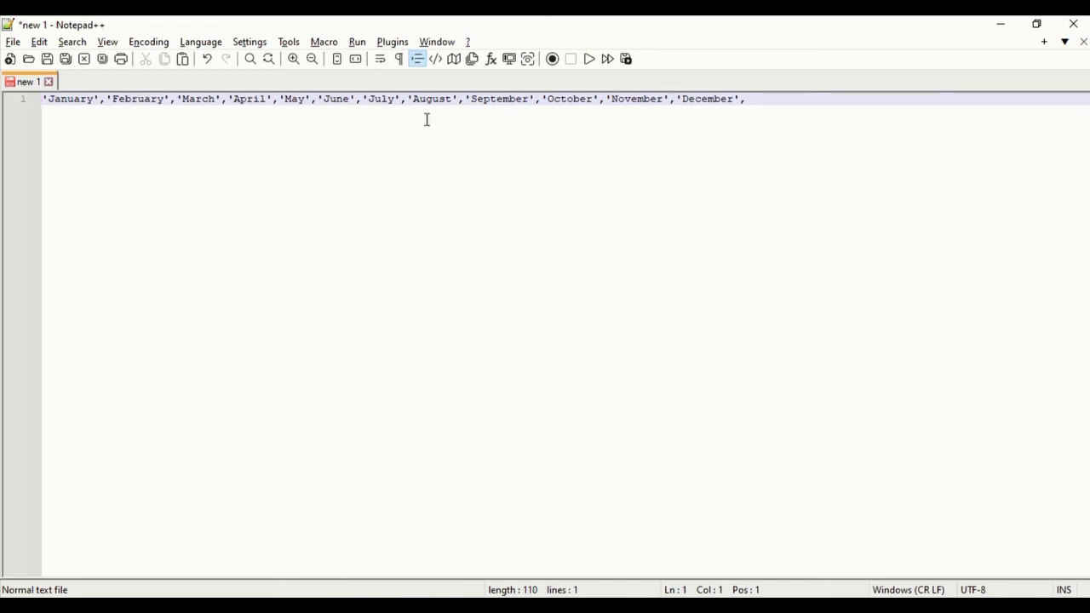
pyautogui.moveTo(566, 109)
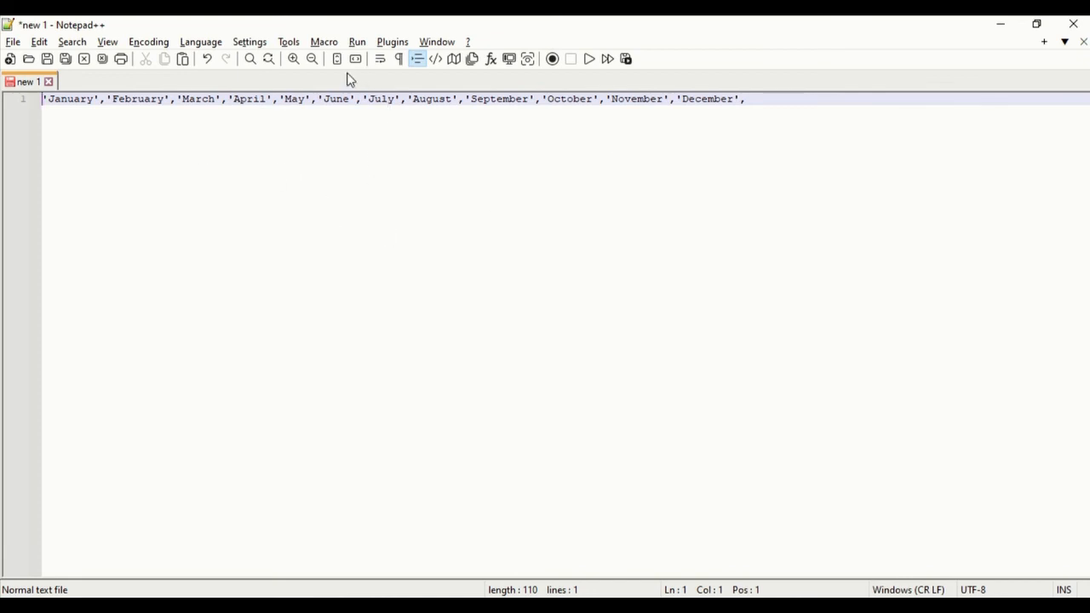
pyautogui.moveTo(259, 188)
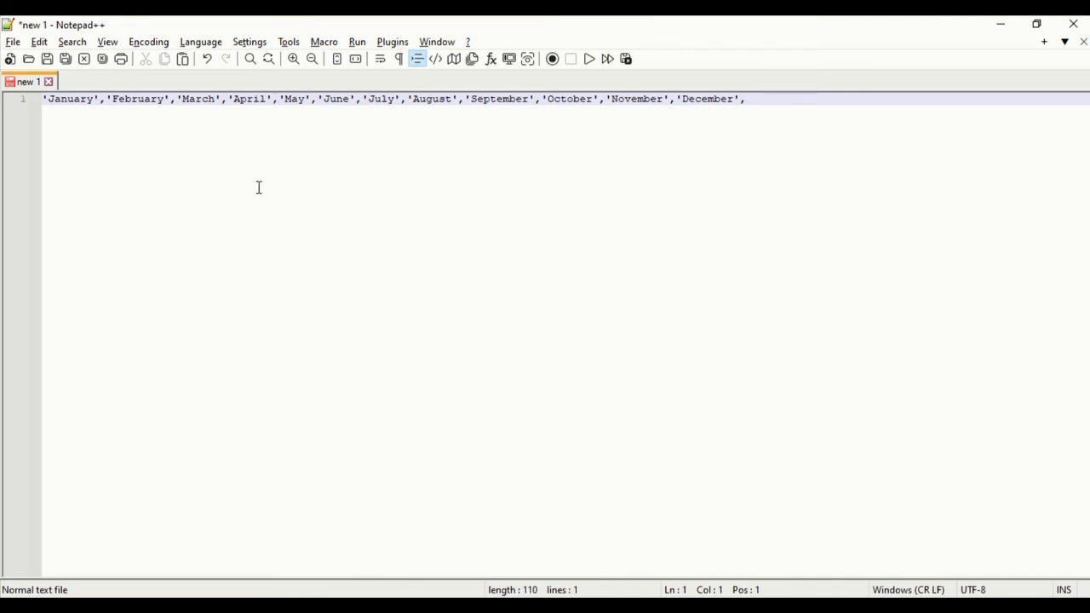